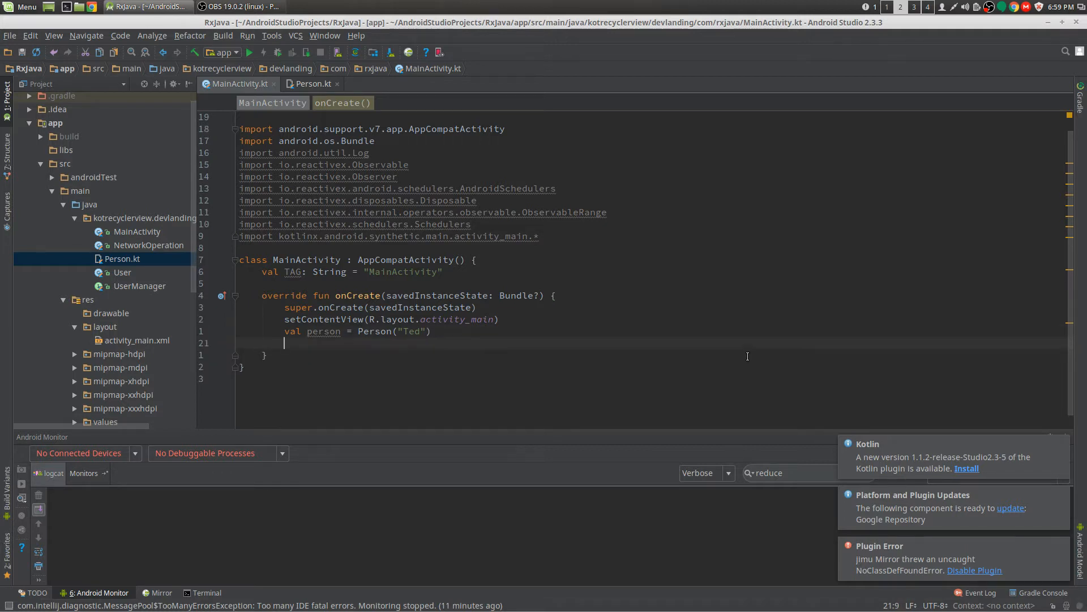
Step: Declare val personObservable: Observable<Person> = Observable.just(person) in onCreate
{"action": "type", "text": "val"}
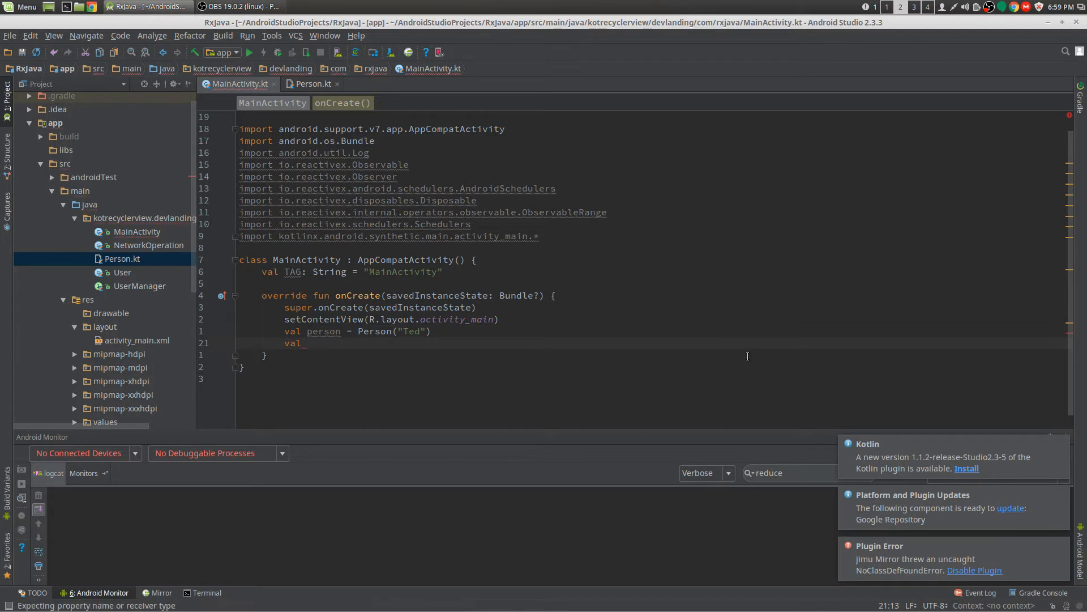
{"action": "type", "text": "personObse"}
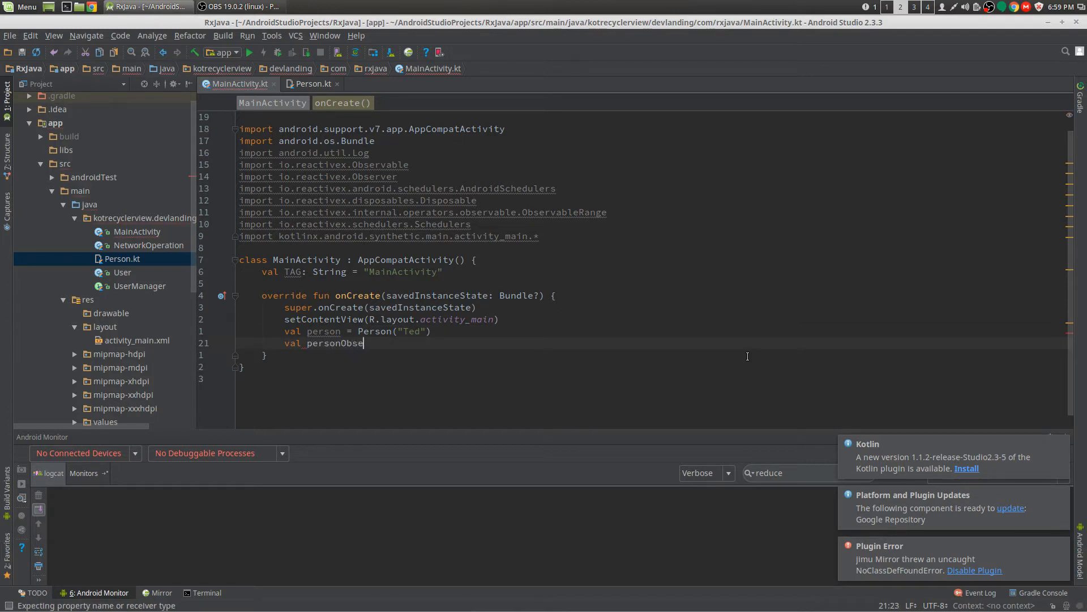
{"action": "type", "text": "rvab"}
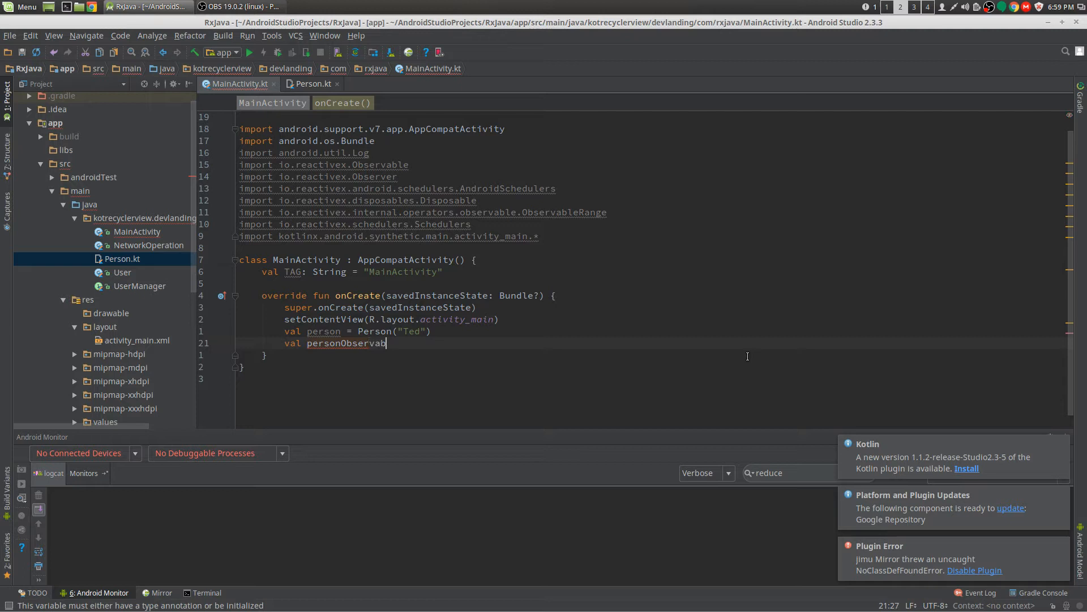
{"action": "type", "text": "le = Observable.just(person"}
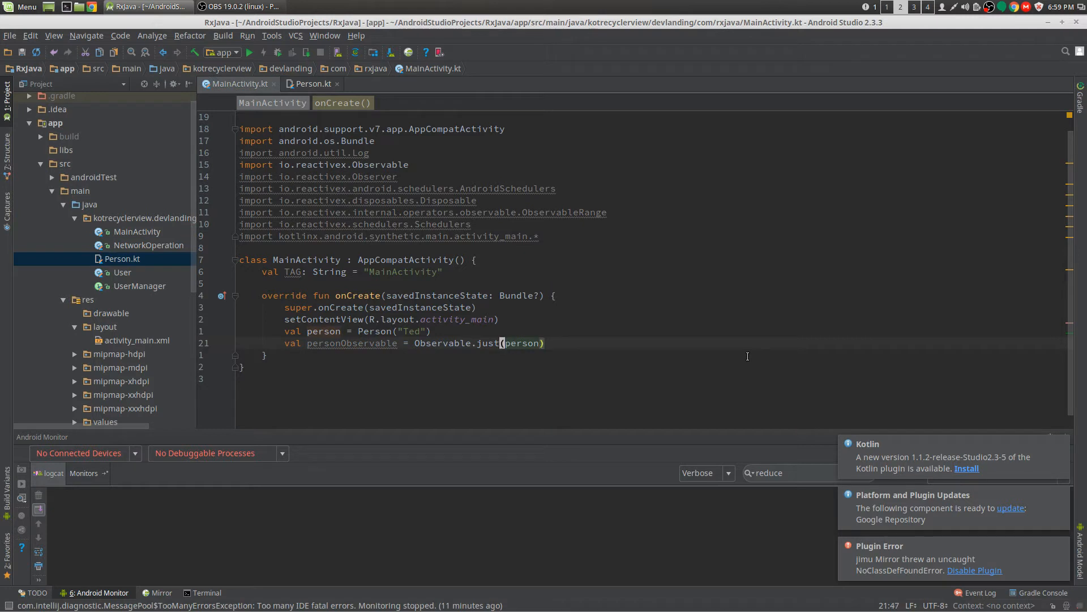
{"action": "type", "text": ": Observable<Person>"}
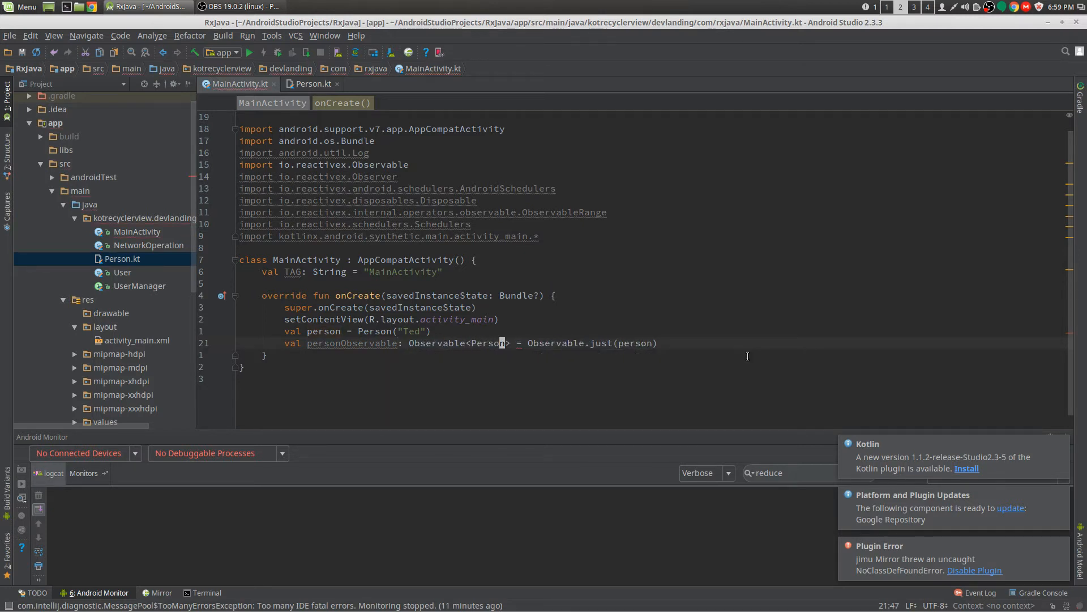
{"action": "type", "text": "val finess"}
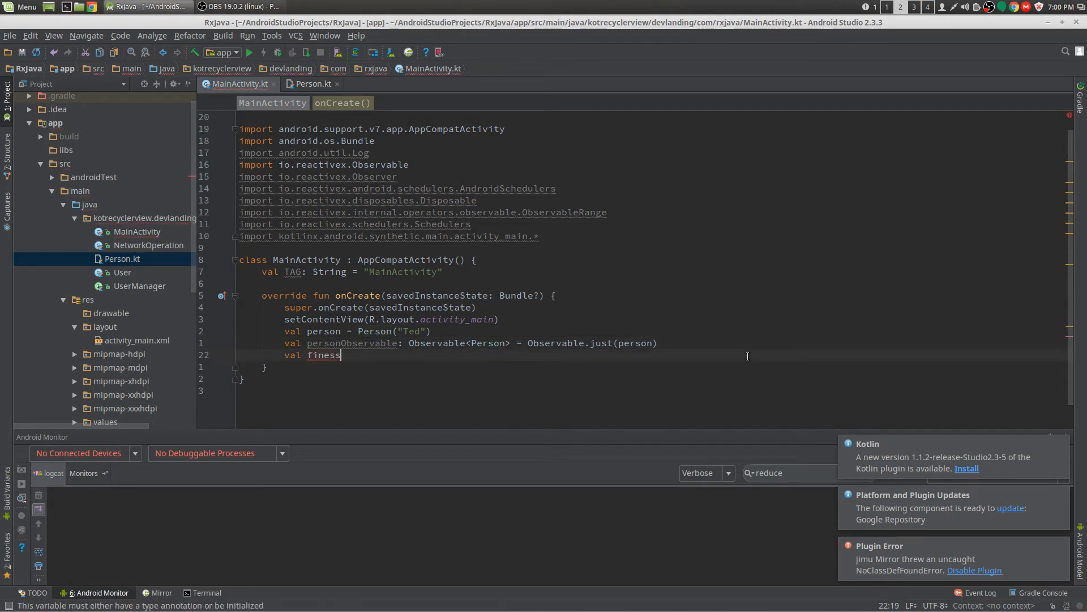
{"action": "type", "text": "Observable: String ="}
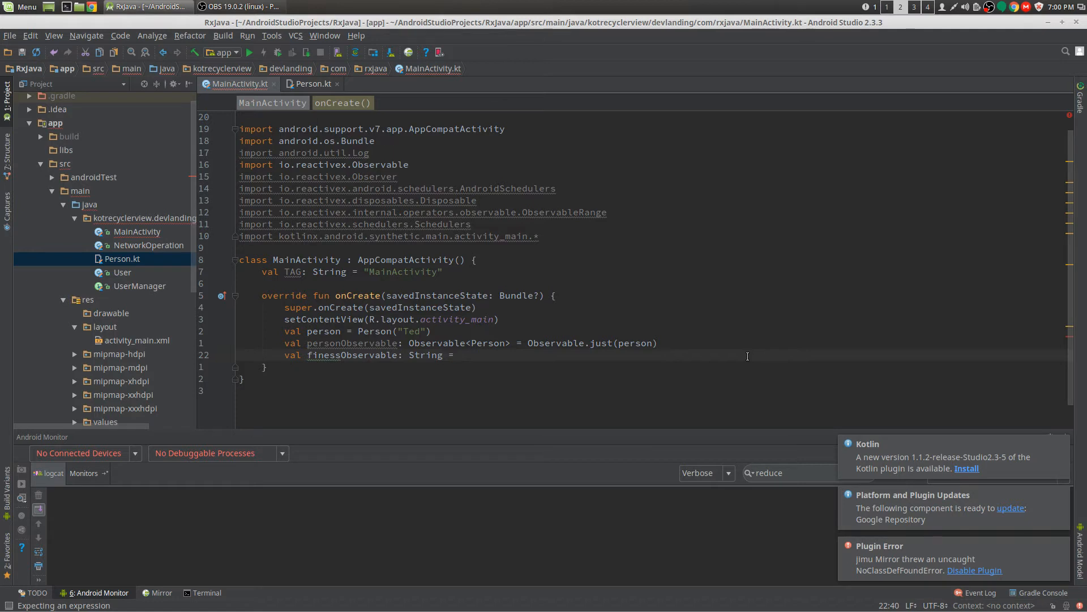
Step: Begin the second observable assigned from personObservable
{"action": "type", "text": "personObservable"}
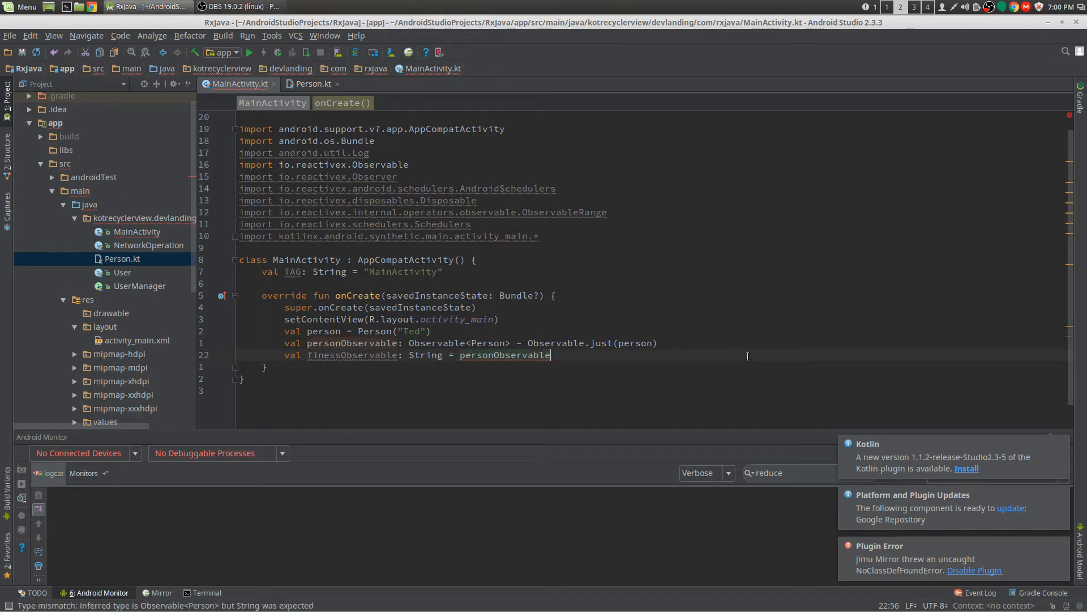
Step: Check the getFitnessResults function in Person.kt and return to MainActivity.kt
{"action": "left_click", "coordinate": [311, 83]}
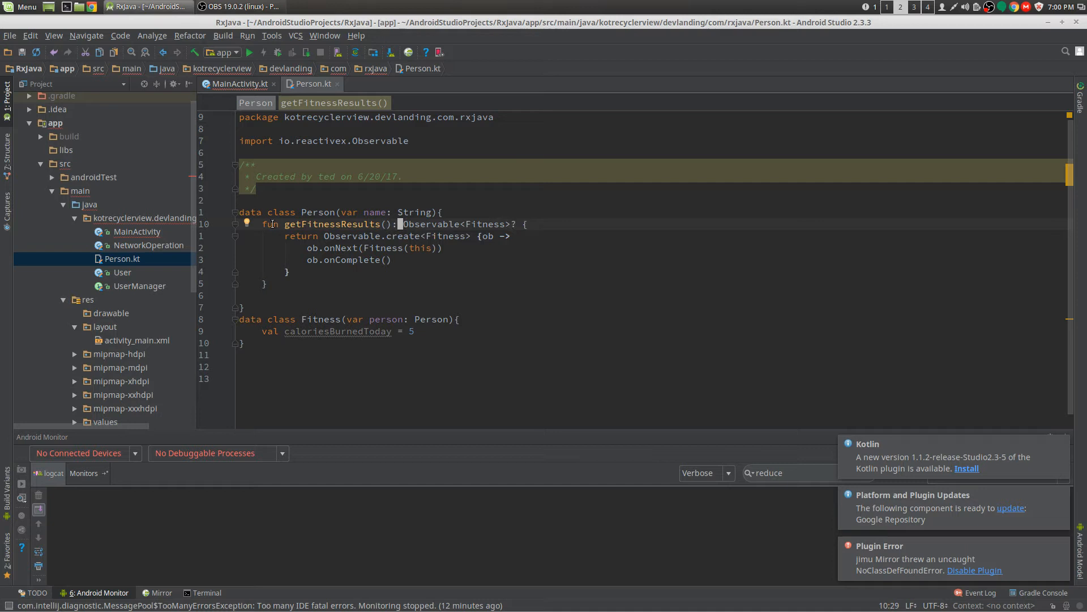
{"action": "double_click", "coordinate": [333, 224]}
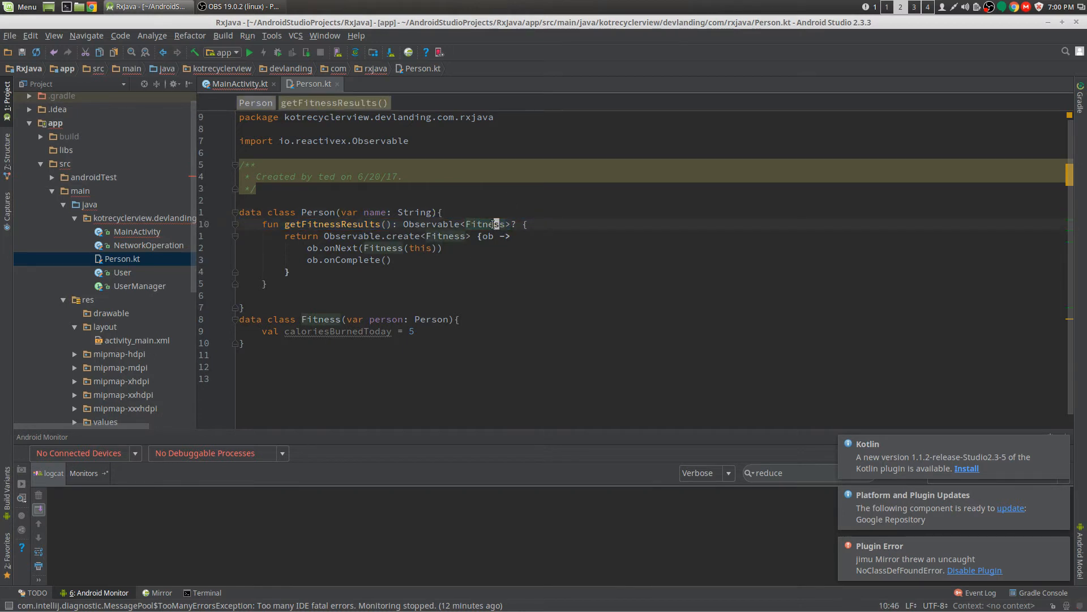
{"action": "left_click", "coordinate": [239, 83]}
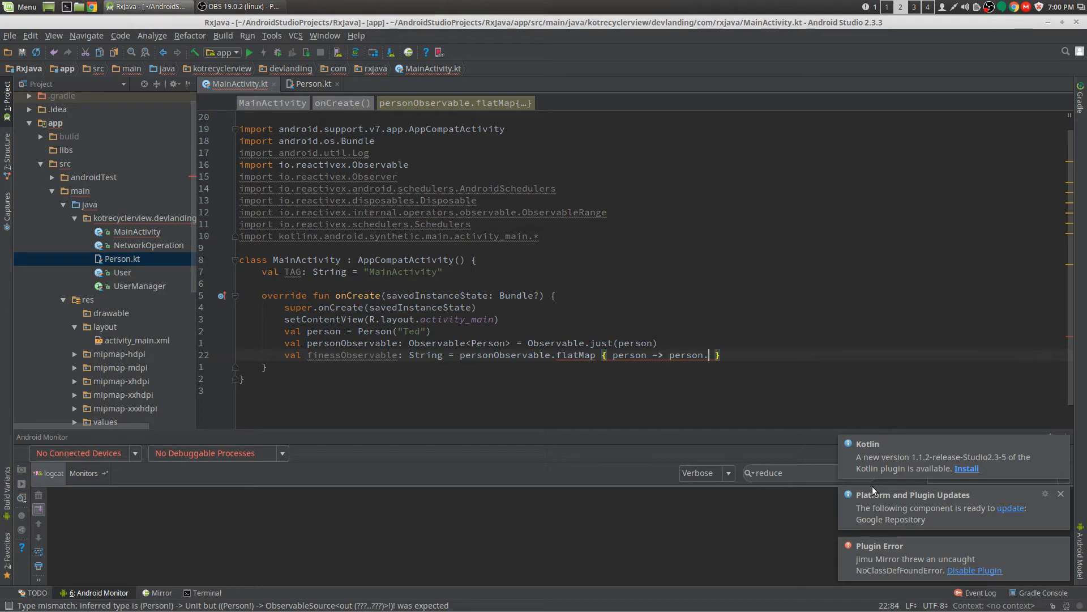
Step: Return person.getFitnessResults() from the flatMap lambda and start renaming the variable to fitness
{"action": "type", "text": "getFitnessResults()"}
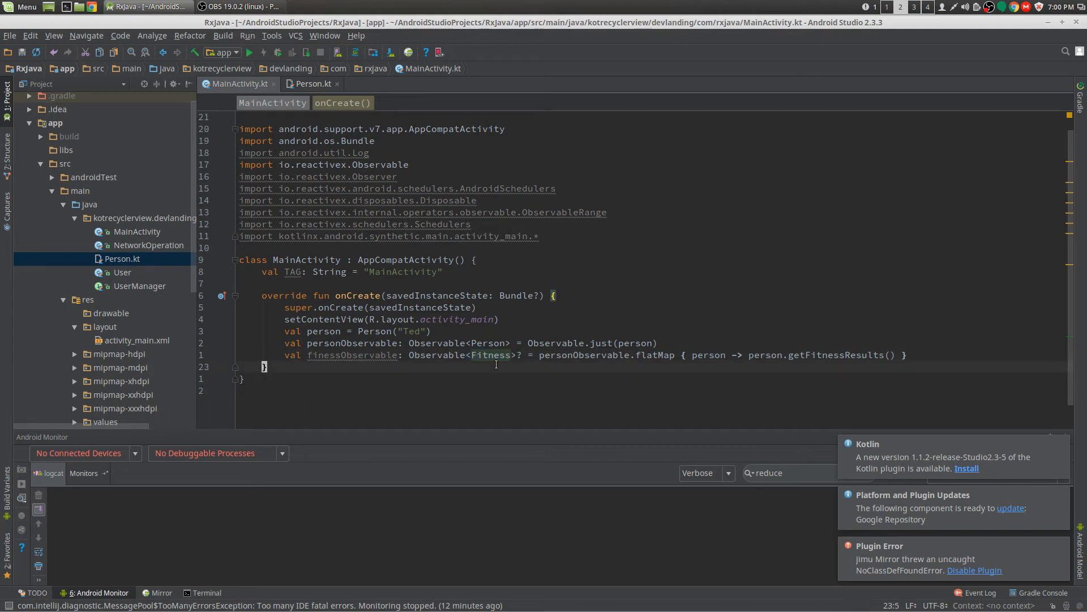
{"action": "type", "text": "fitn"}
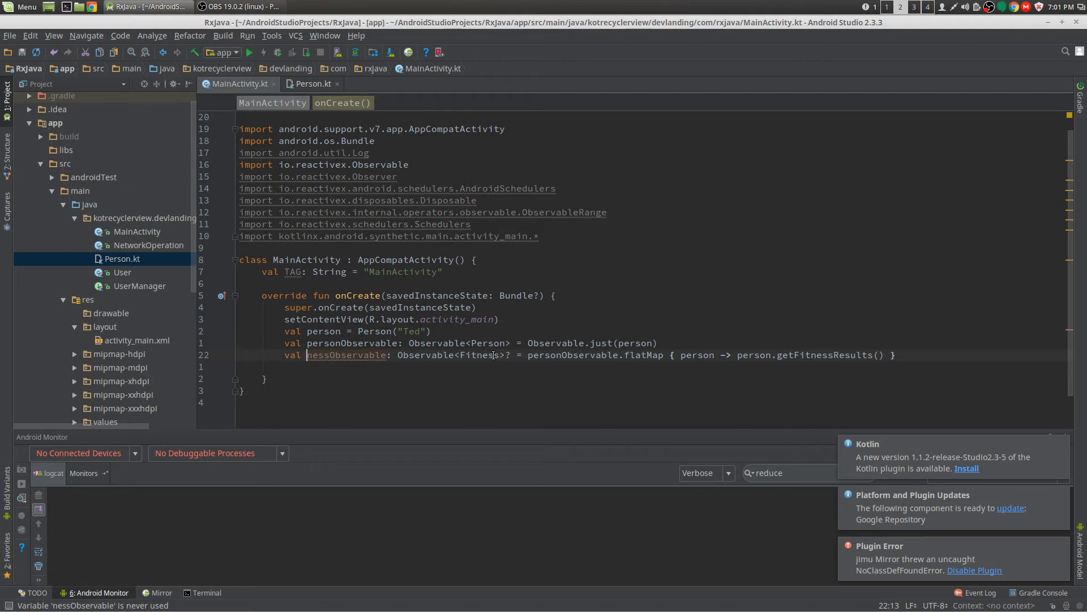
Step: Subscribe to fitnessObservable with a lambda printing "fitness: ${fitness.caloriesBurnedToday}"
{"action": "type", "text": "fit"}
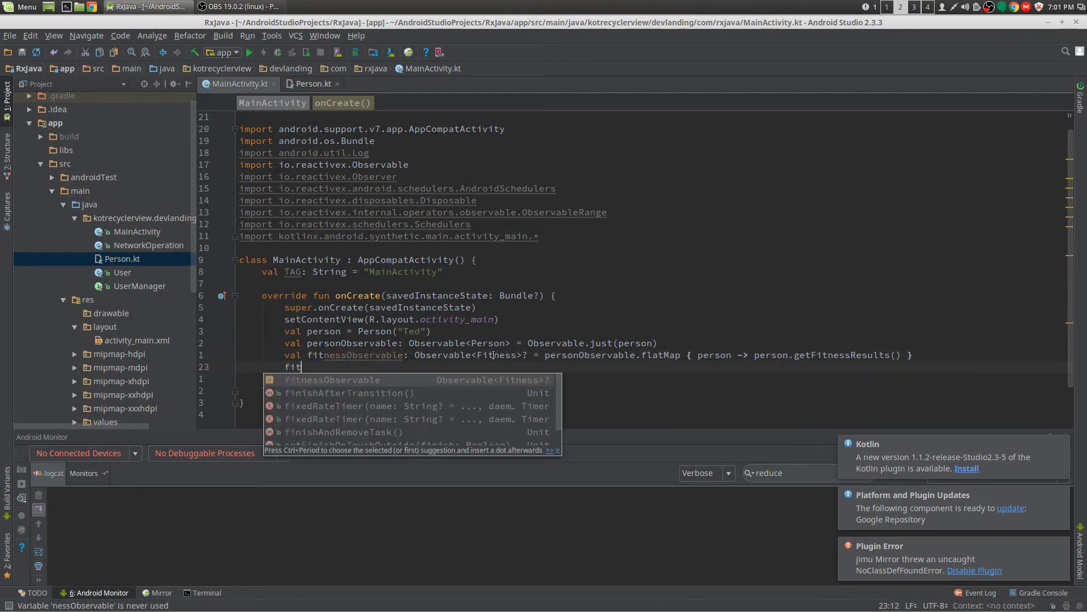
{"action": "type", "text": "nessObservable.subscribe { f"}
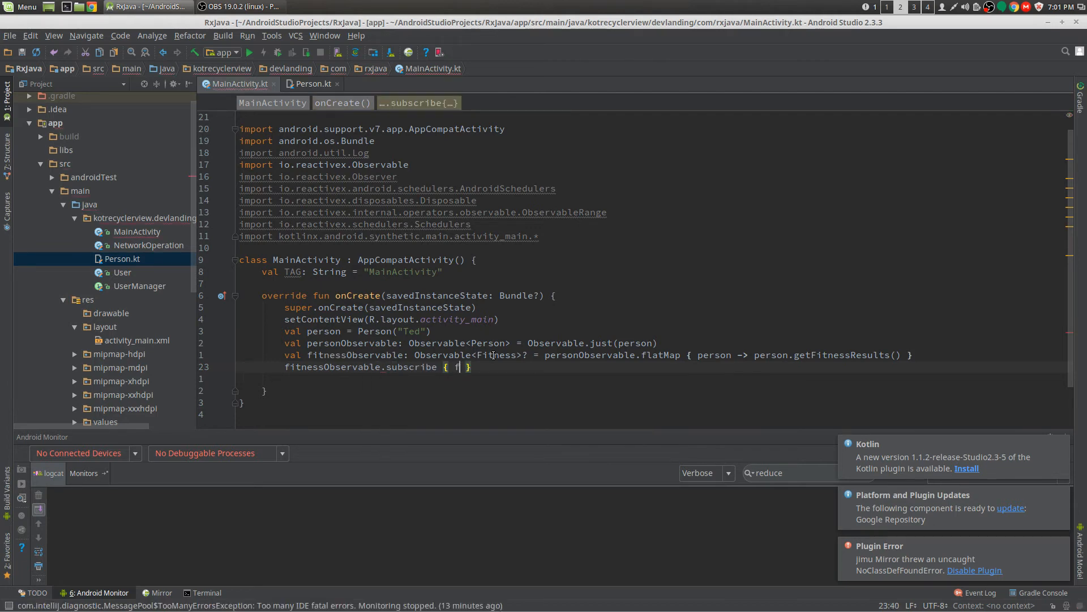
{"action": "type", "text": "fitness -> println"}
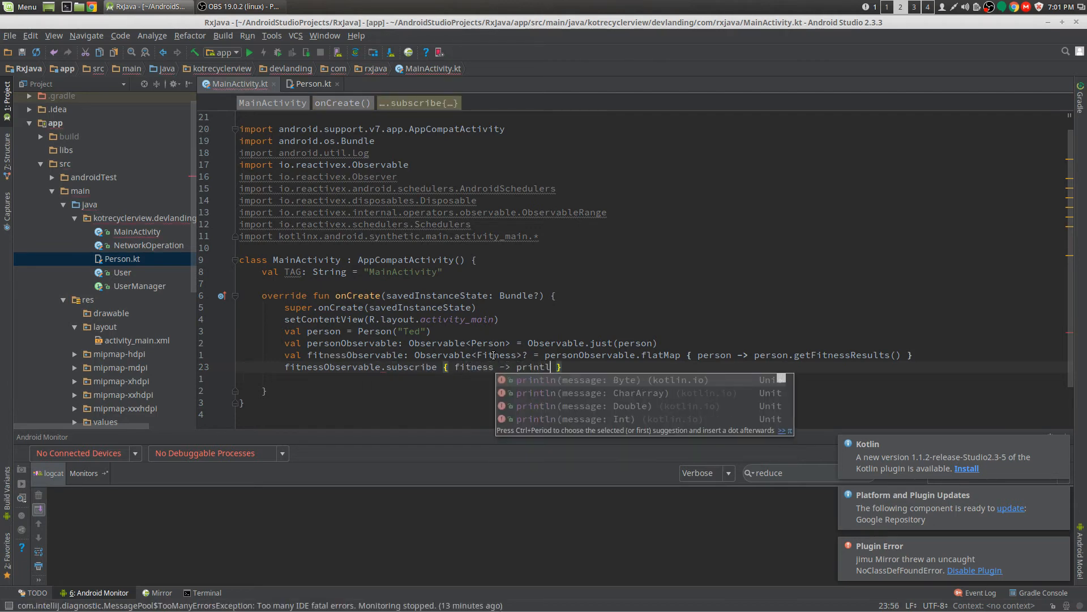
{"action": "type", "text": "(\"fitnes"}
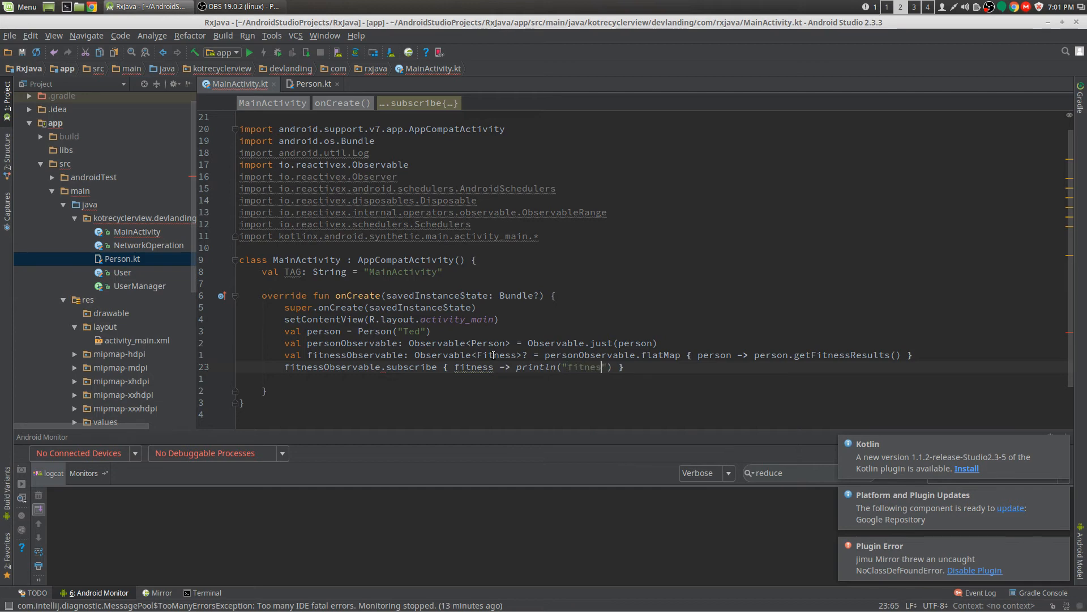
{"action": "type", "text": "s: ${}"}
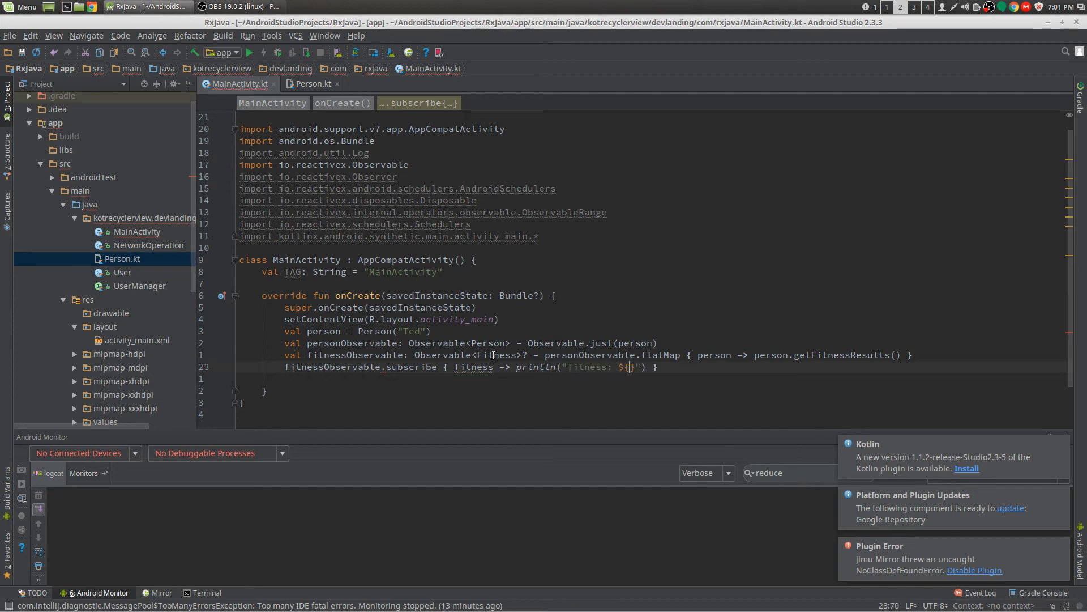
{"action": "type", "text": "fitness"}
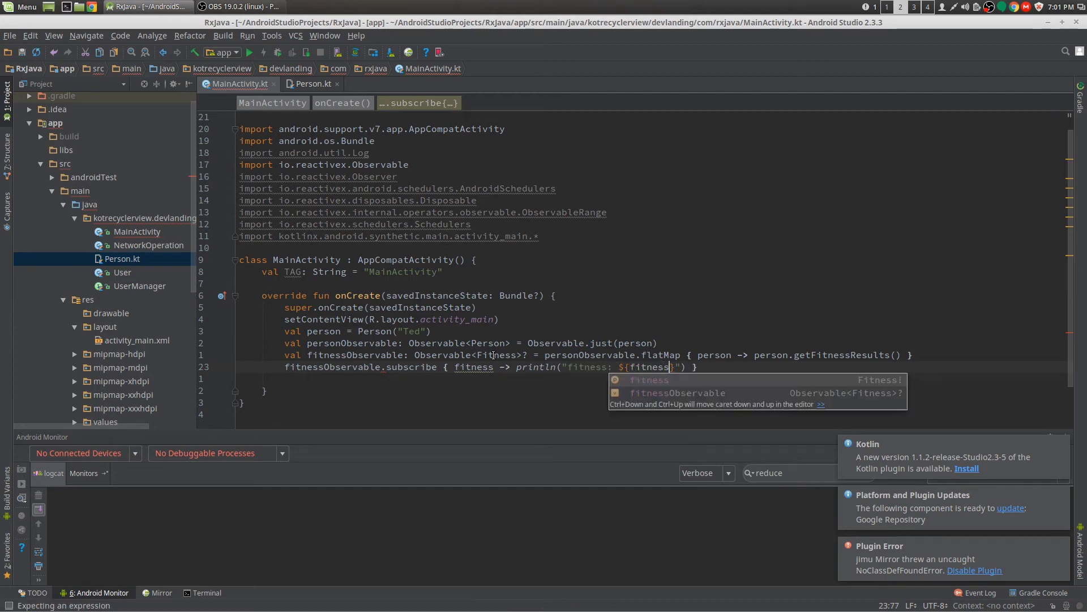
{"action": "type", "text": ".caloriesBurnedToday"}
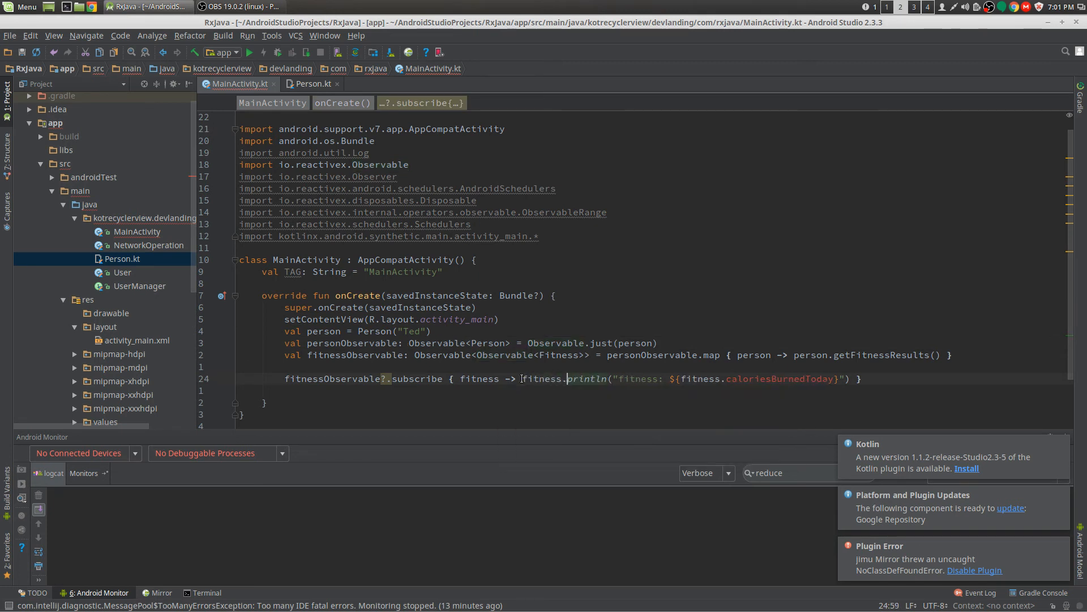
Step: Rework the outer subscribe into a nested fitness.subscribe that prints "fitness: ${fitness.caloriesBurnedToday}"
{"action": "type", "text": "subscribe { fitness -> \")"}
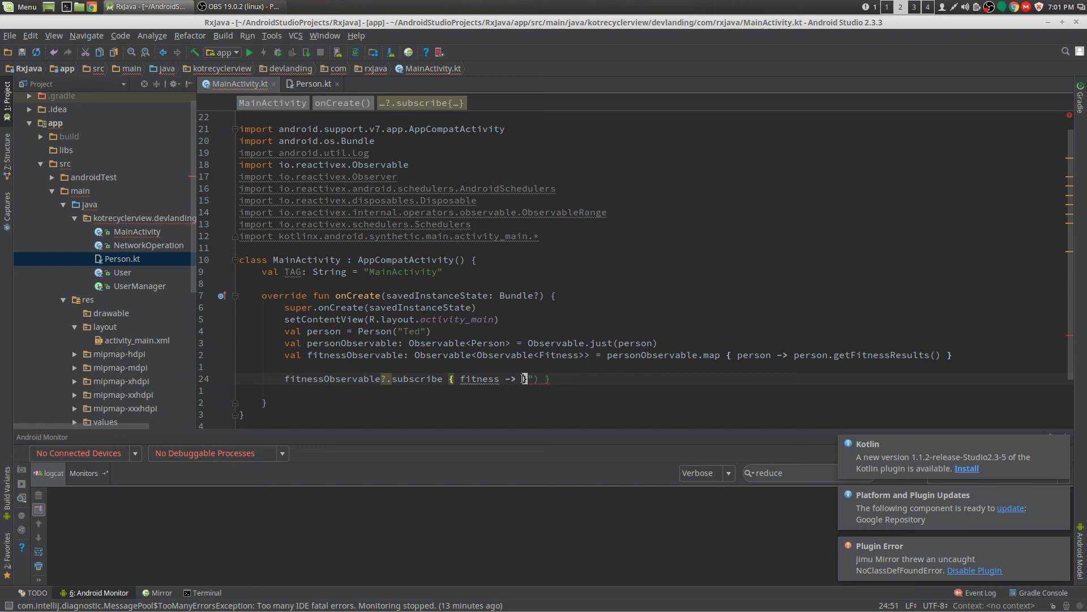
{"action": "type", "text": "f"}
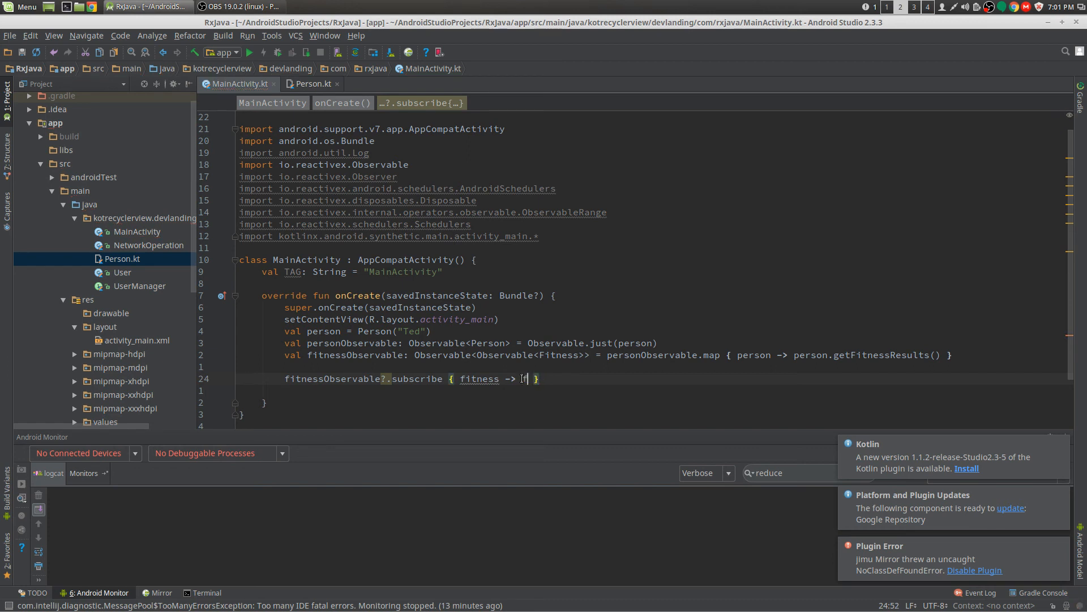
{"action": "type", "text": "fitness."}
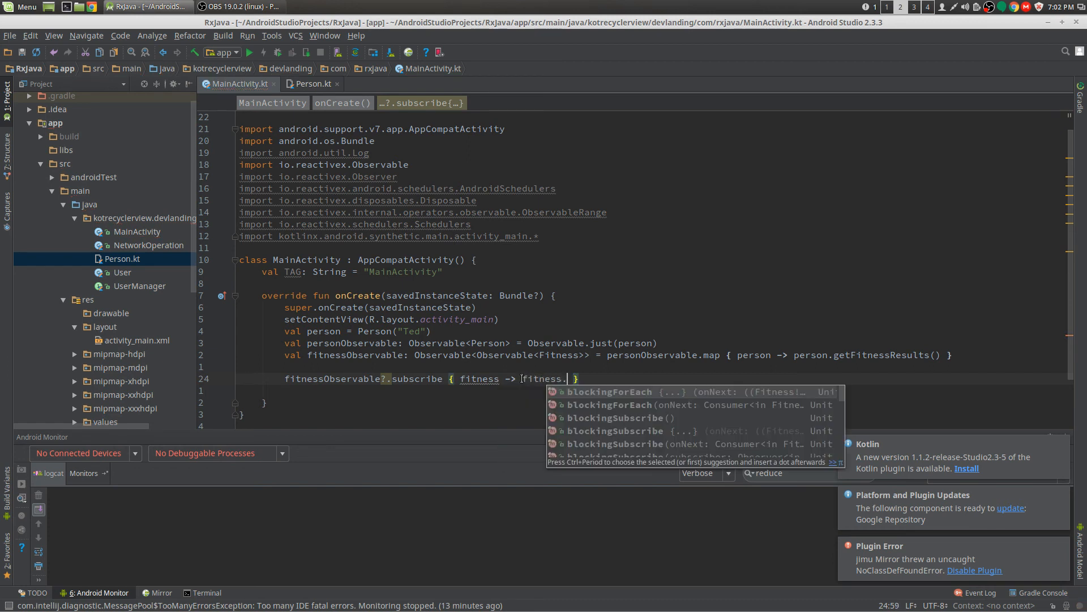
{"action": "type", "text": "subscribe {fitn"}
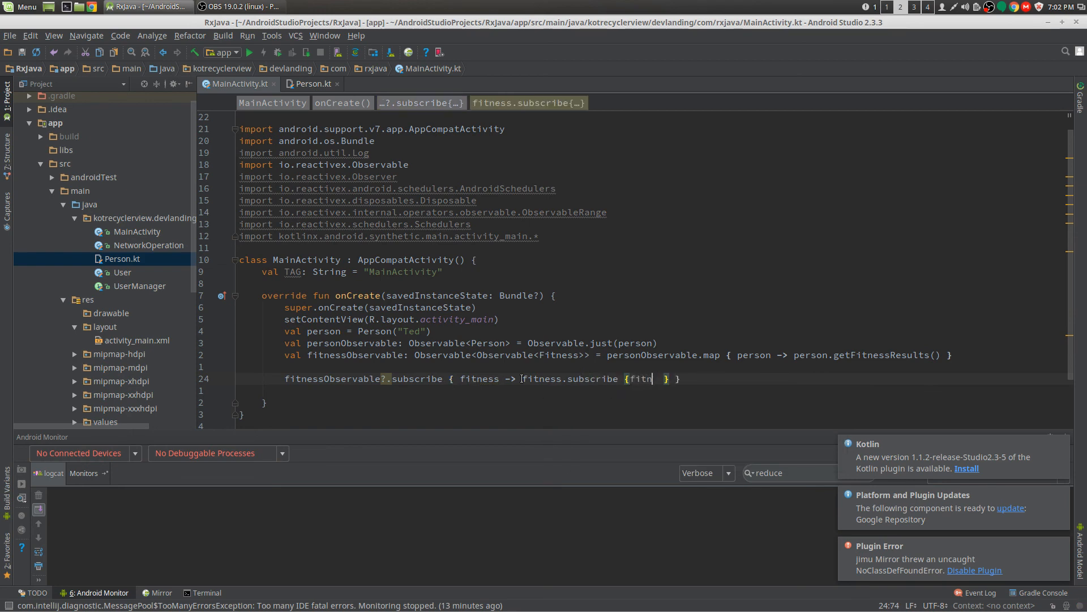
{"action": "type", "text": "ess-"}
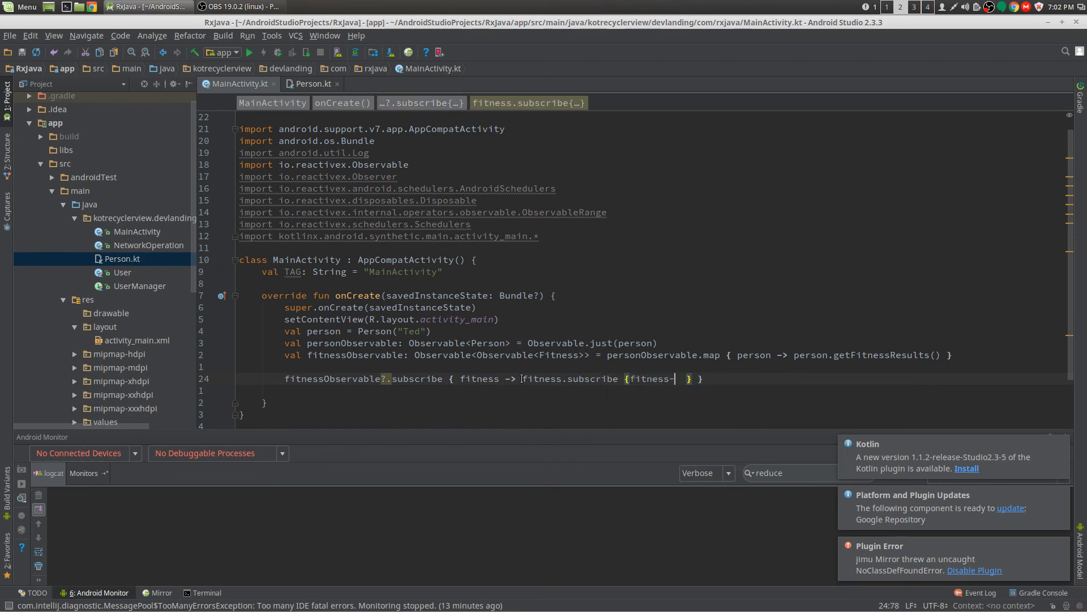
{"action": "type", "text": "fitne"}
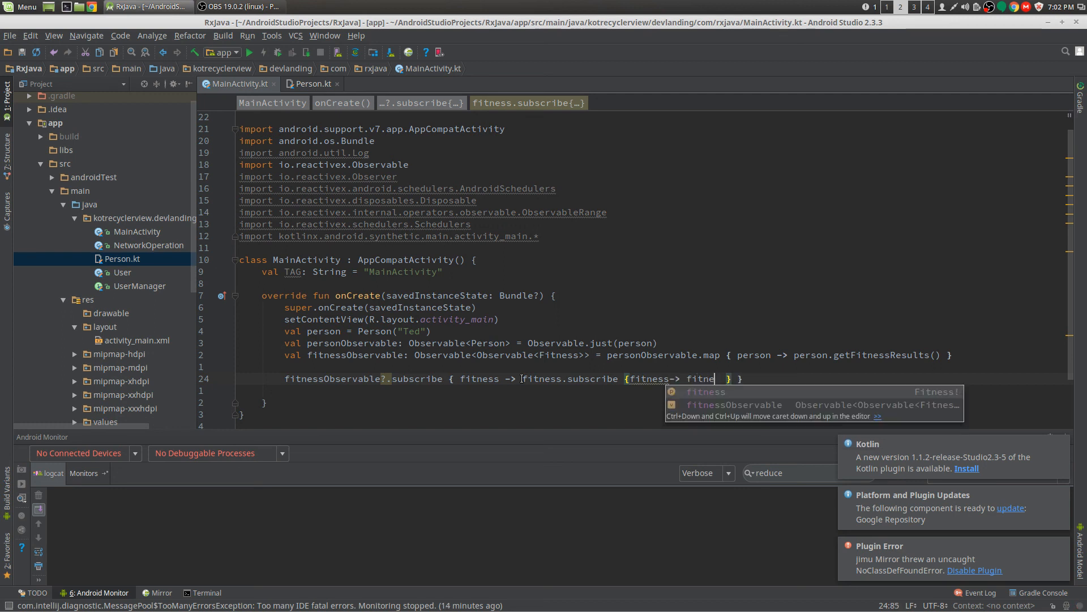
{"action": "type", "text": ".caloriesBurnedToday"}
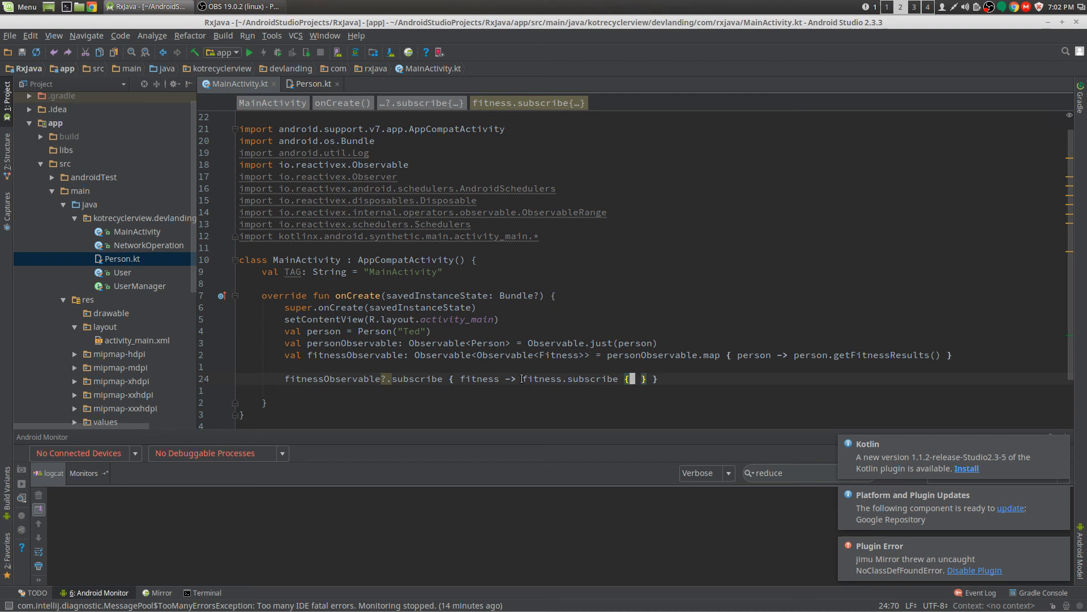
{"action": "type", "text": "println(\"fitness: ${fitness.caloriesBurnedToday}\")"}
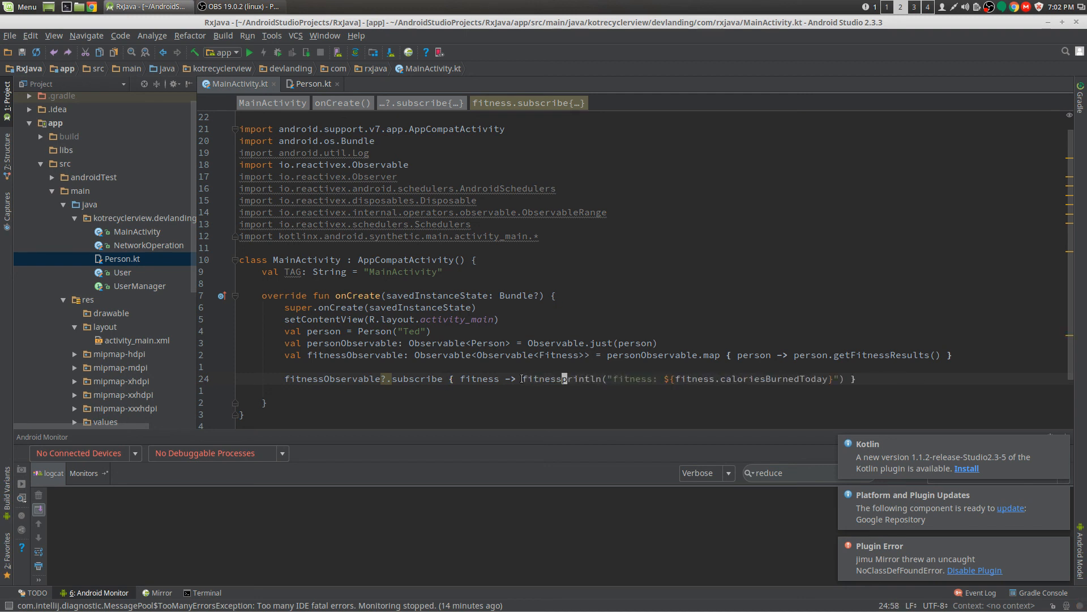